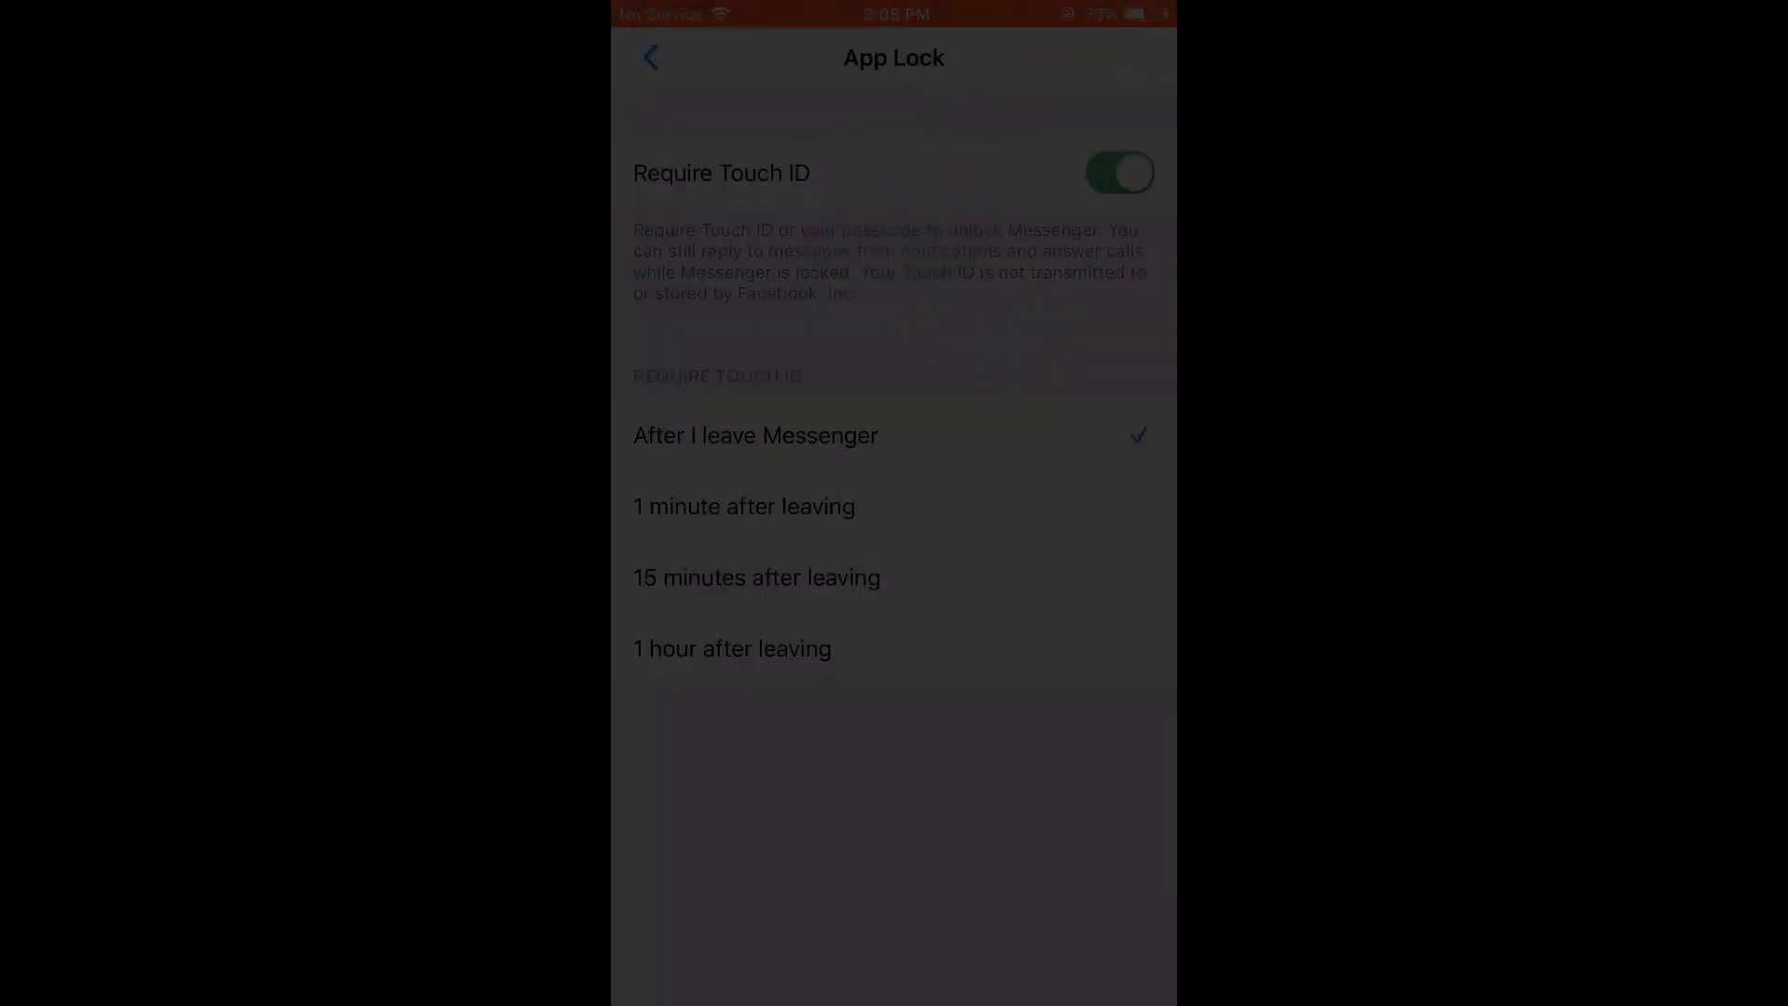
# - Exit Messenger's App Lock screen to the iOS home screen
pyautogui.press('home')
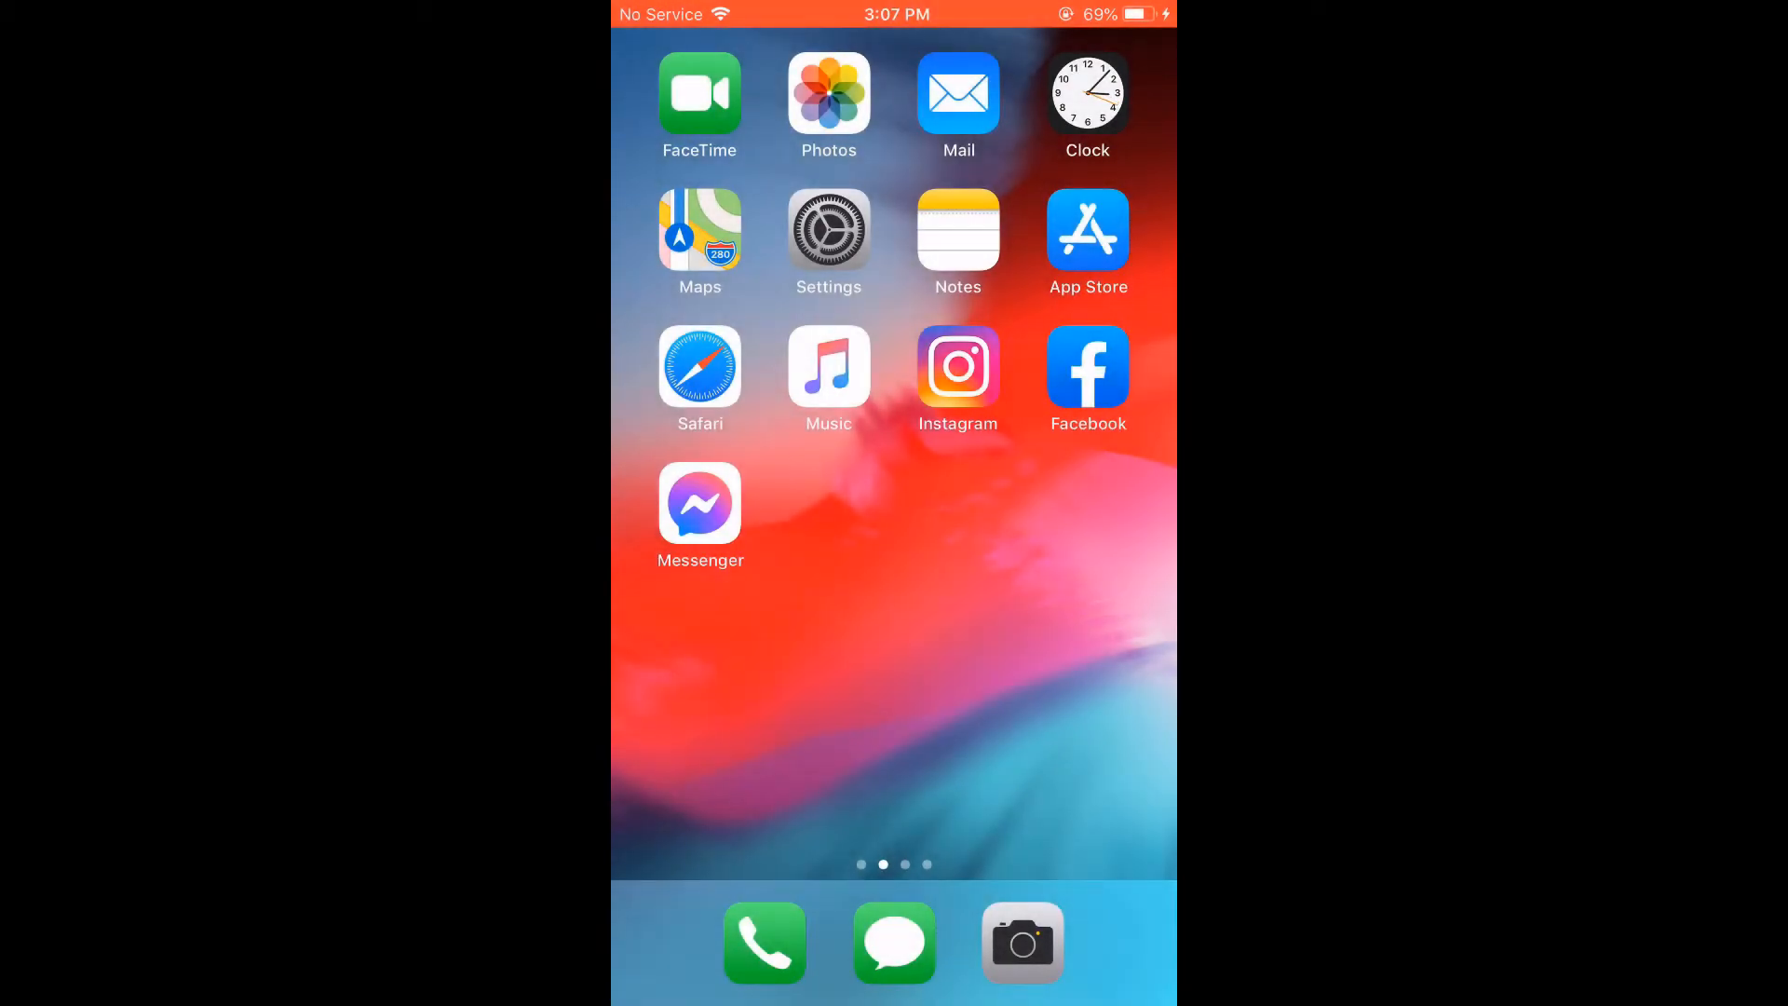
# - Reopen Messenger and go from the profile menu to Privacy settings
pyautogui.click(700, 503)
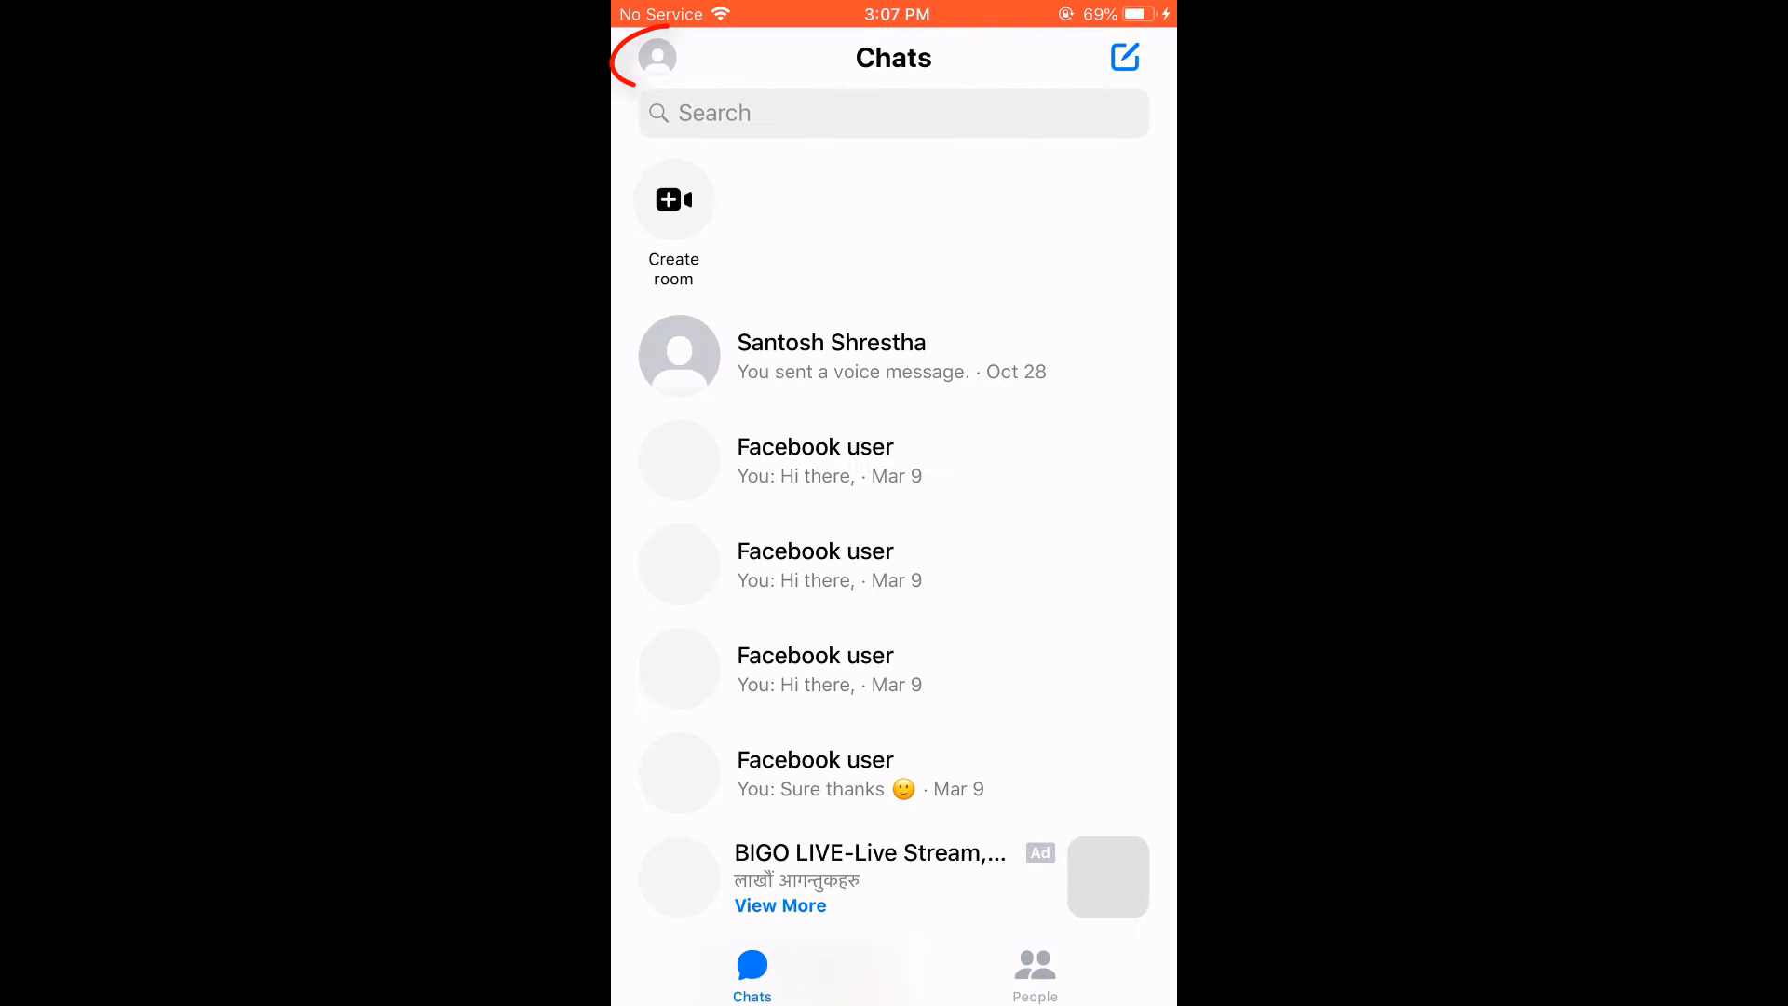
pyautogui.click(656, 57)
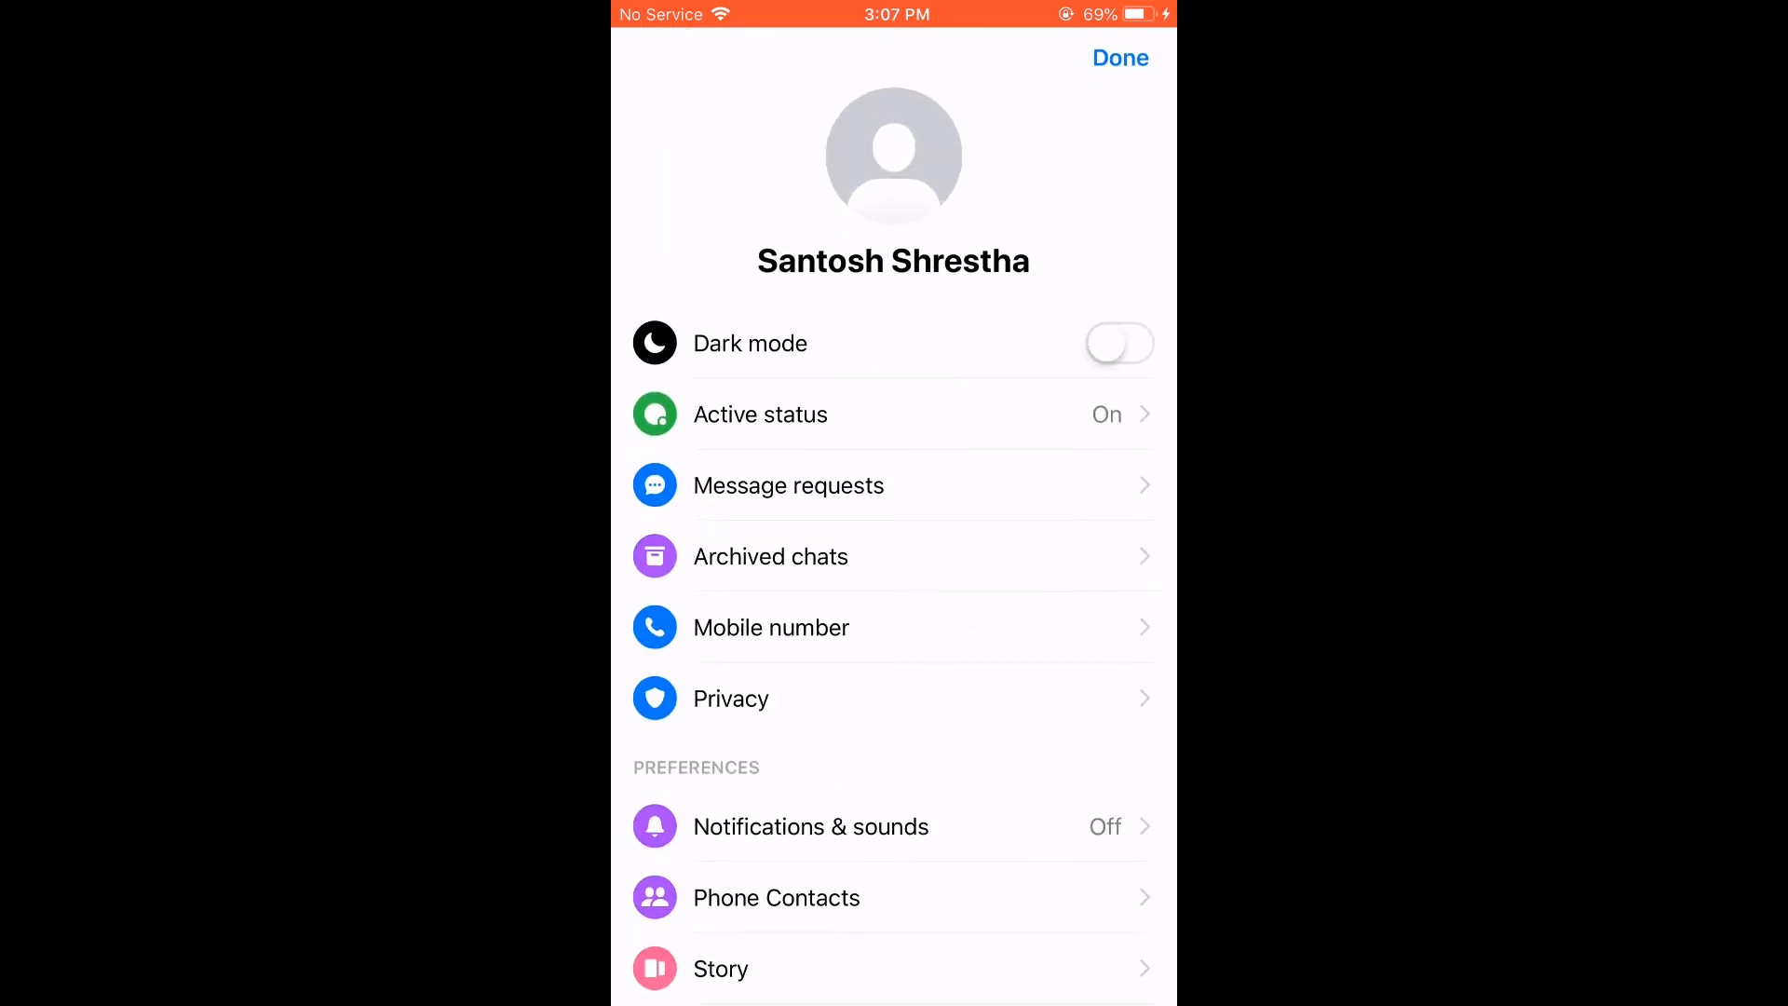
pyautogui.click(893, 697)
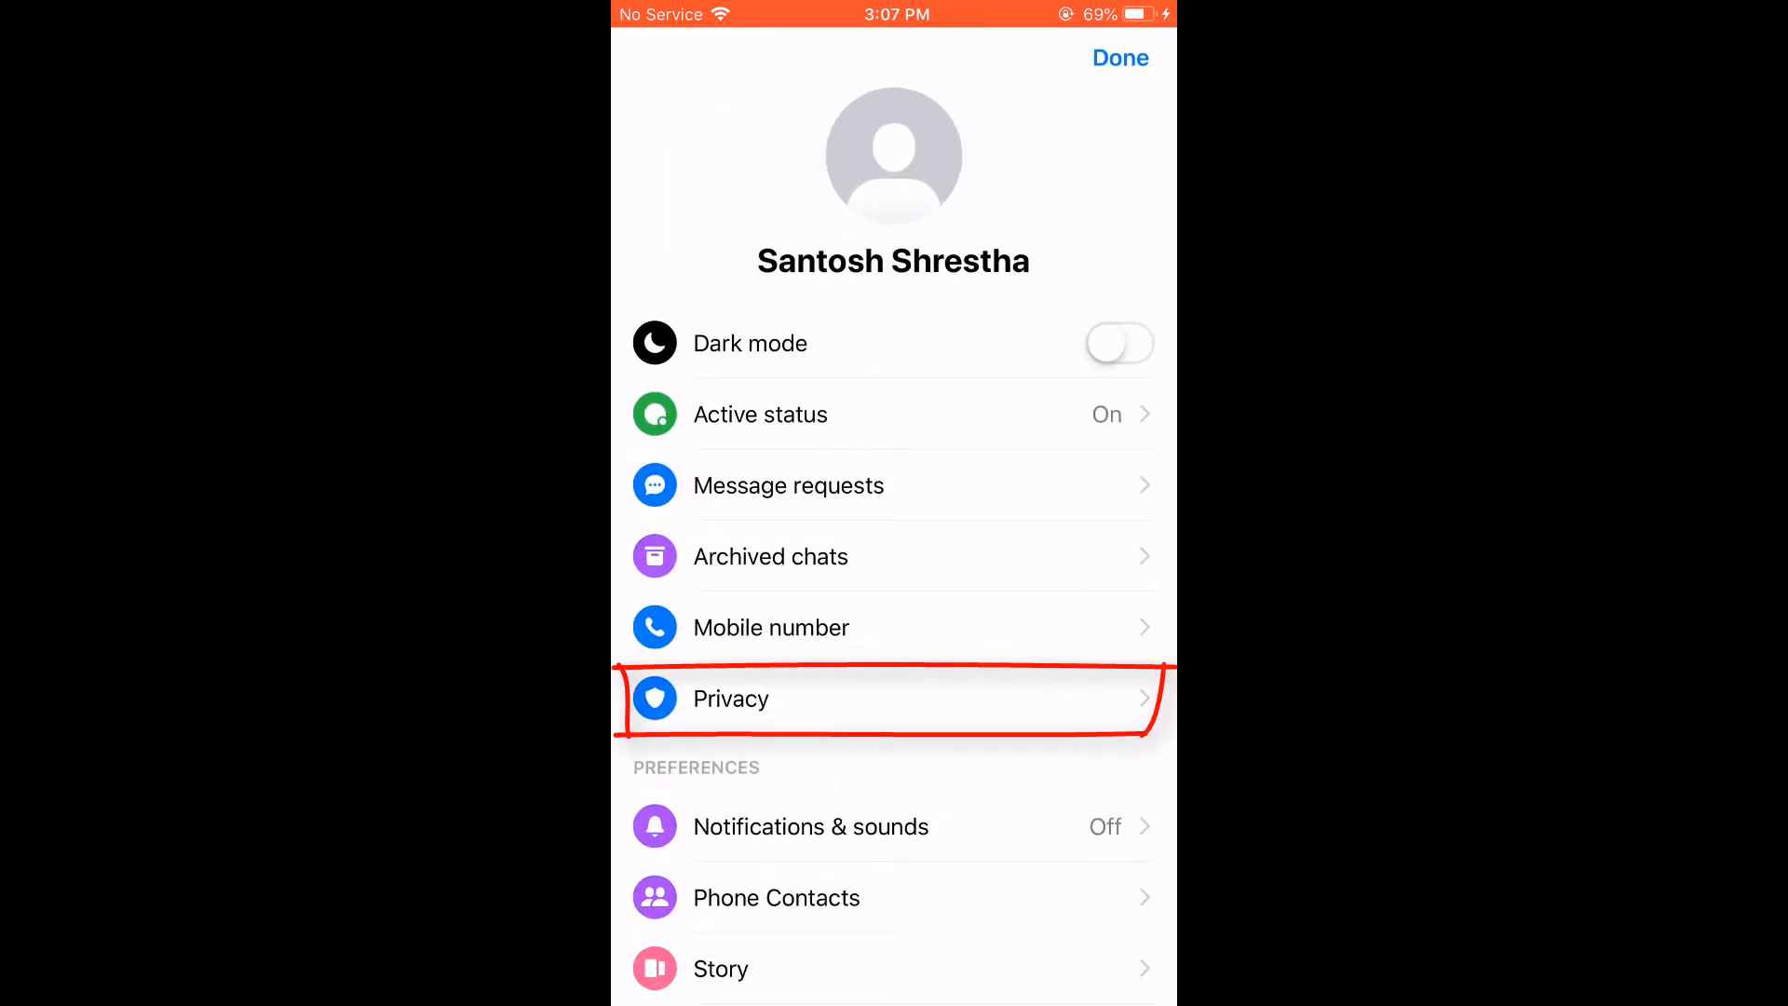
pyautogui.click(893, 700)
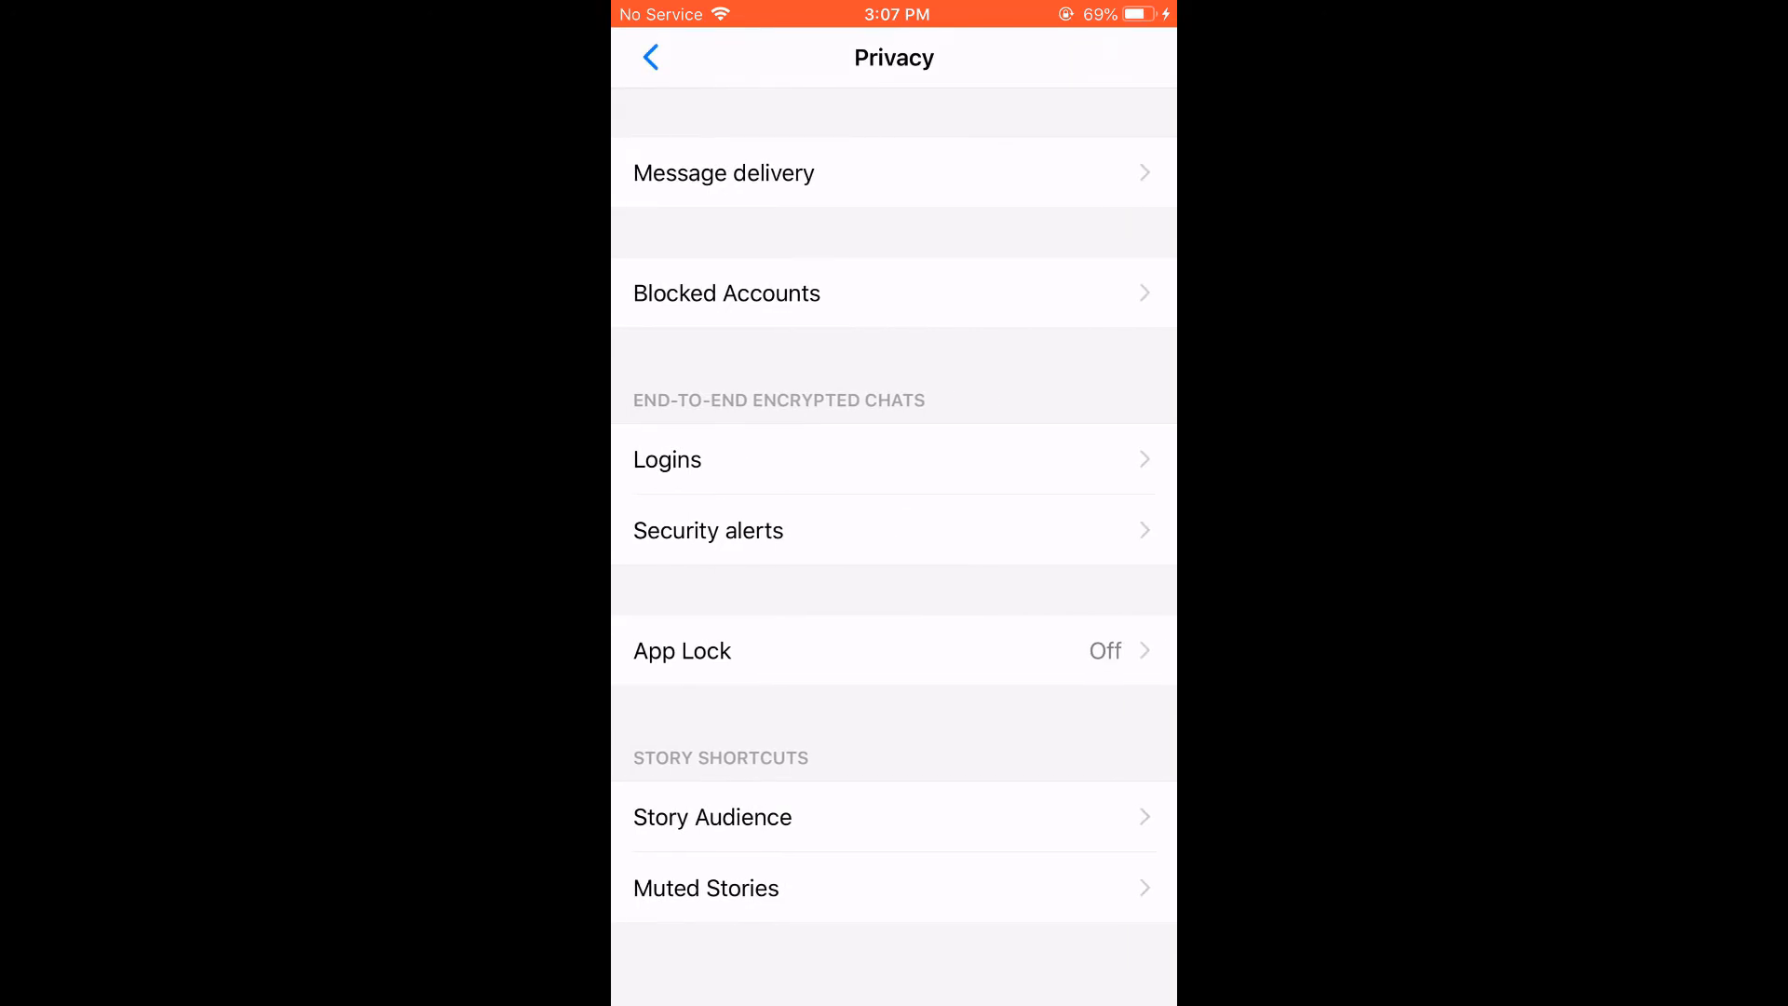
# - Open App Lock and switch Require Touch ID on
pyautogui.click(894, 651)
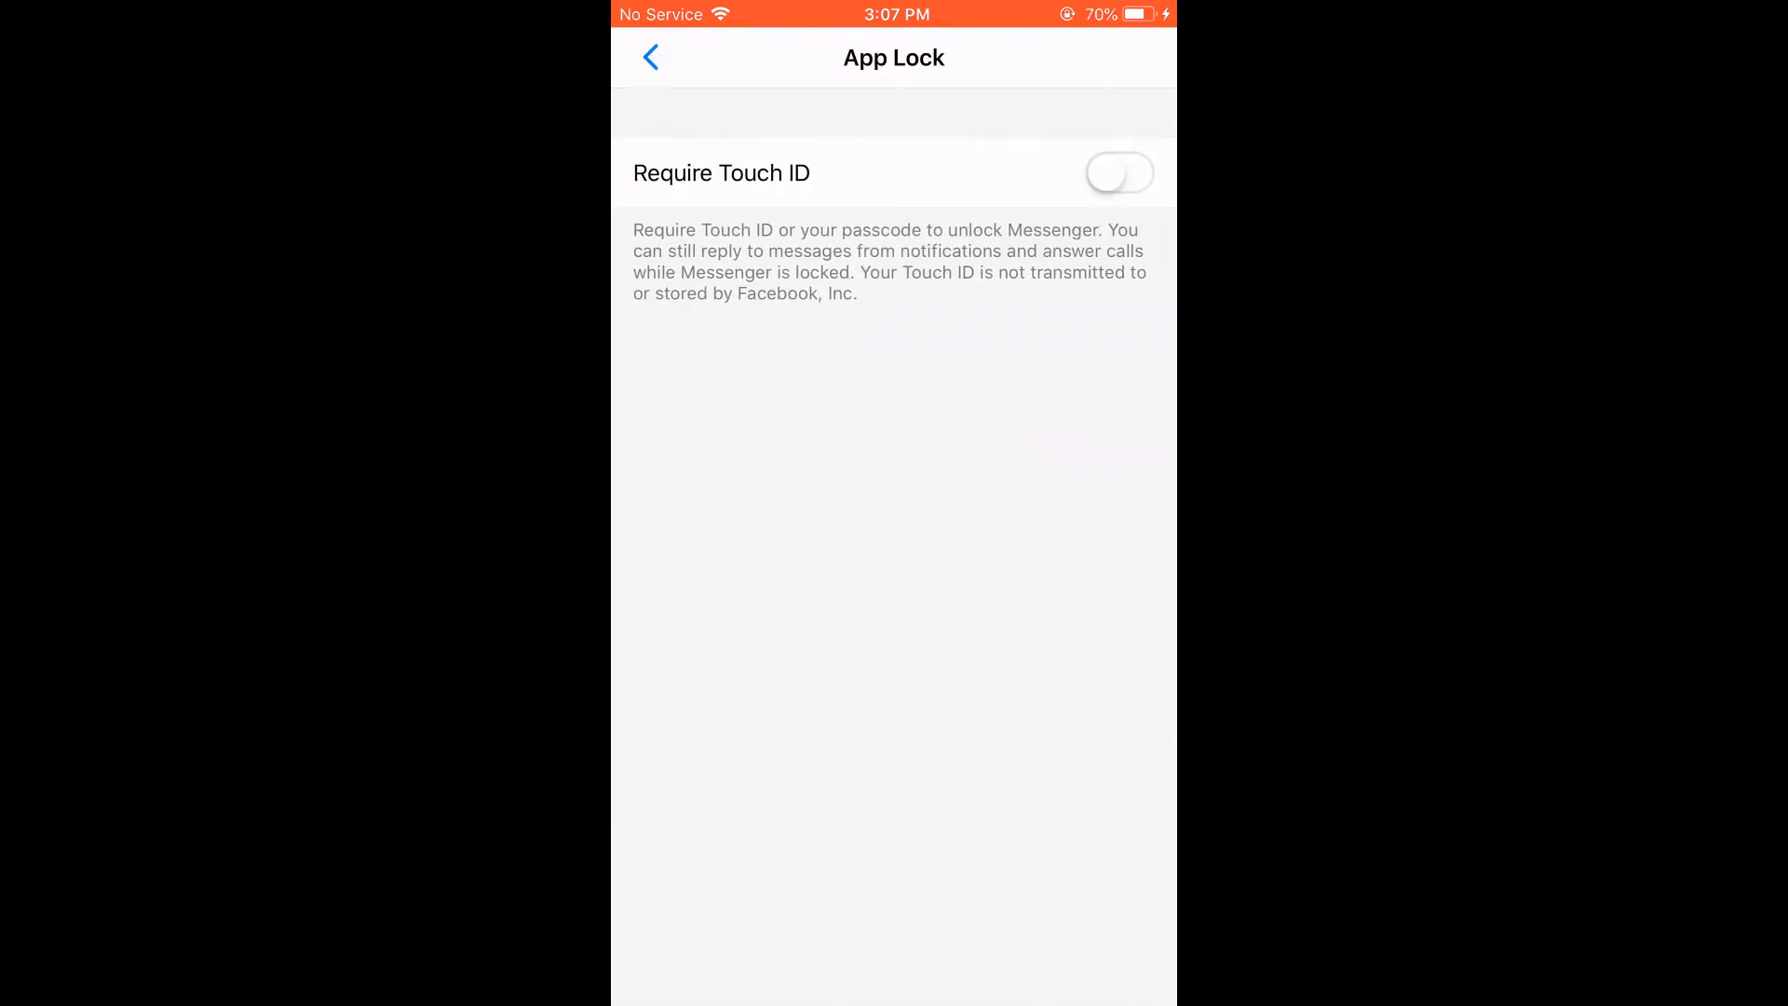
pyautogui.click(1119, 172)
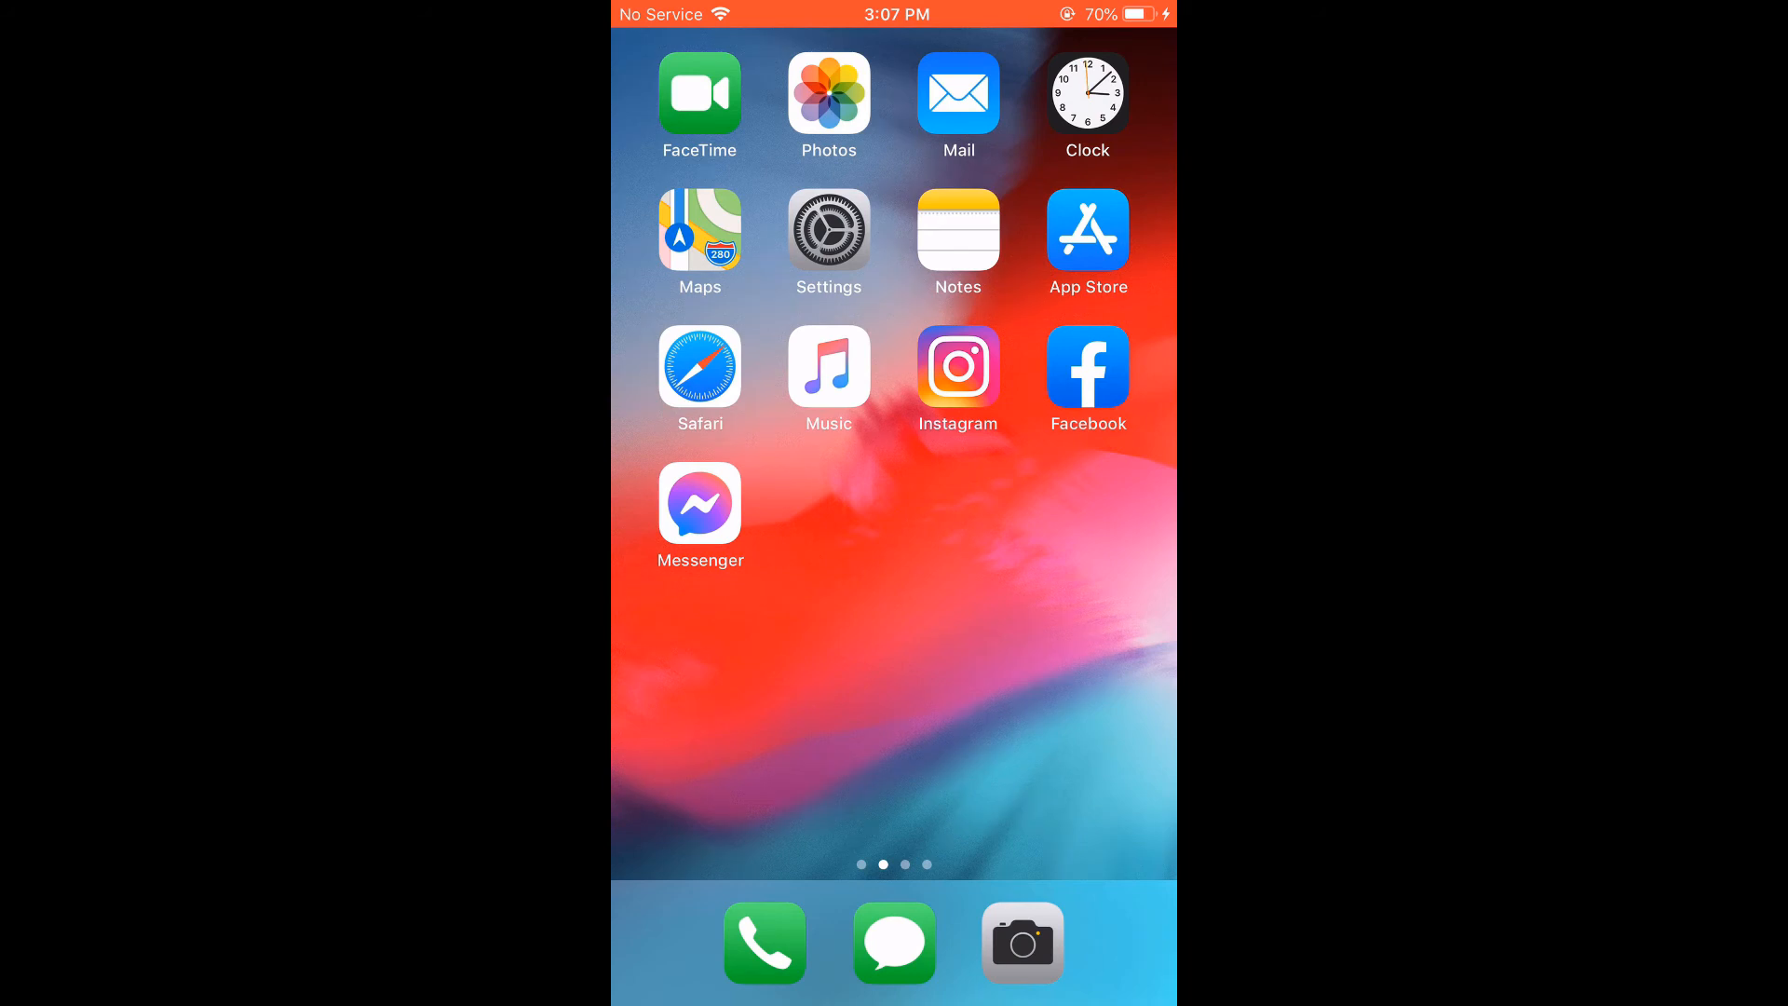
# - Open Messenger, leave it, then relaunch it to see the lock screen
pyautogui.click(699, 507)
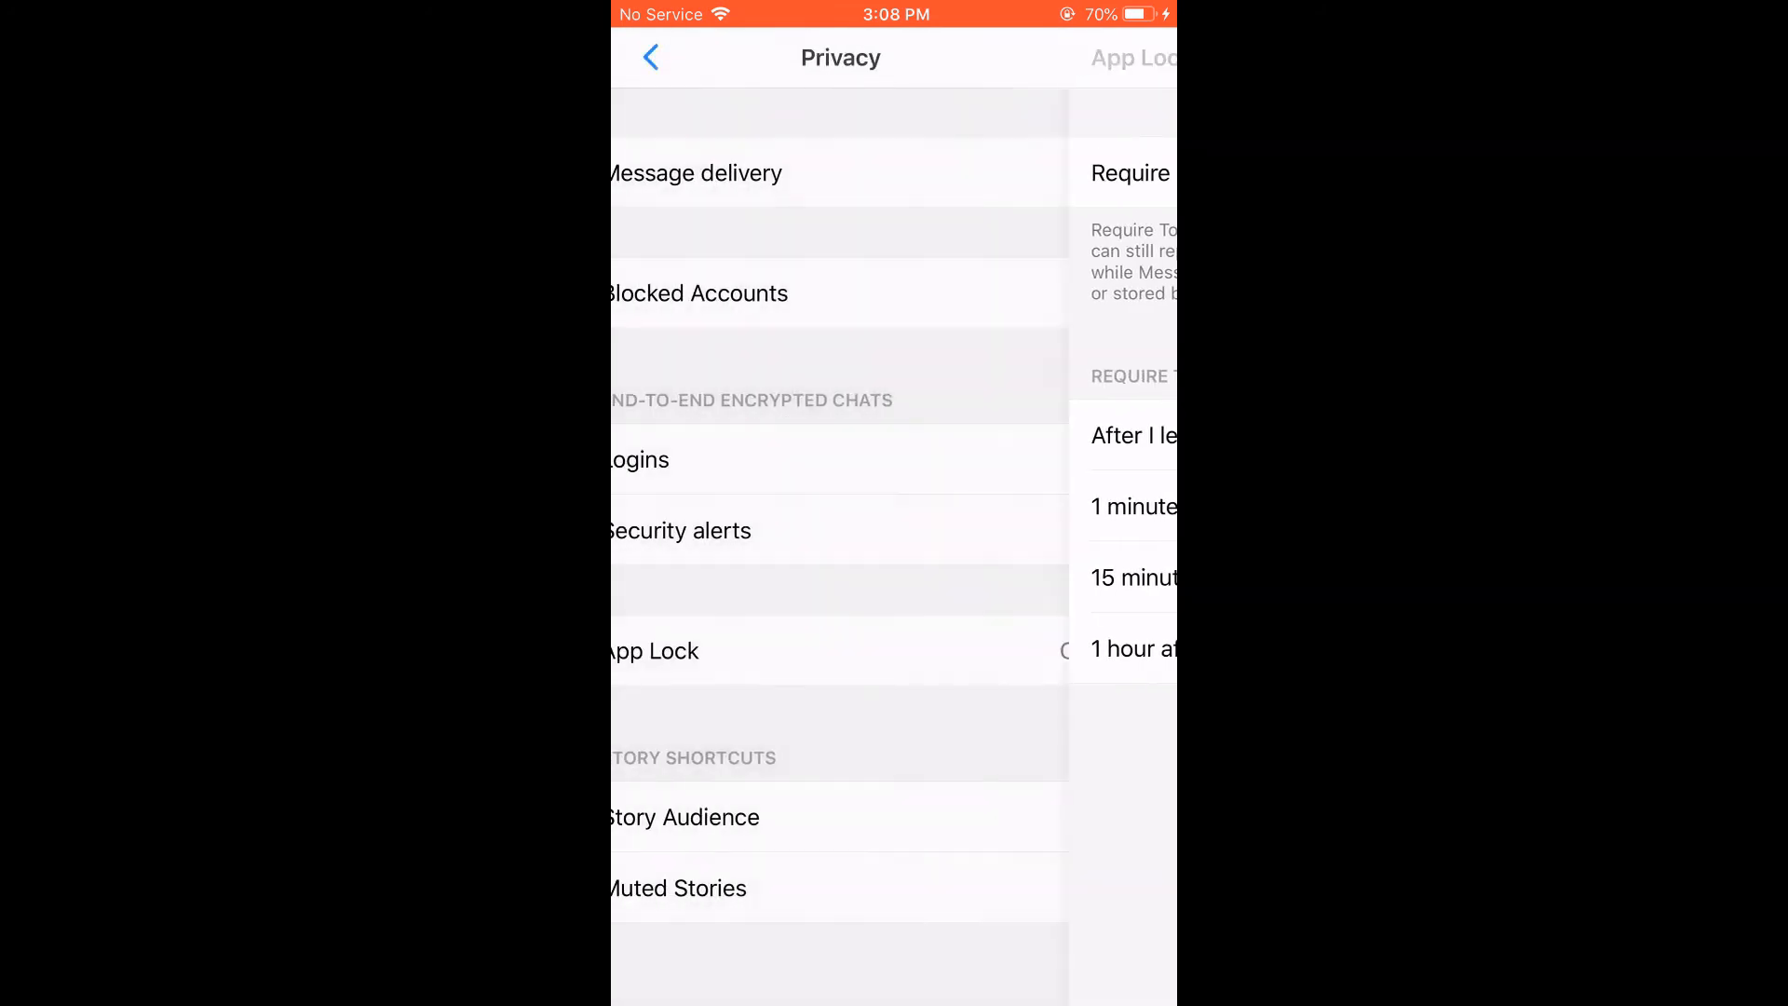
pyautogui.click(650, 57)
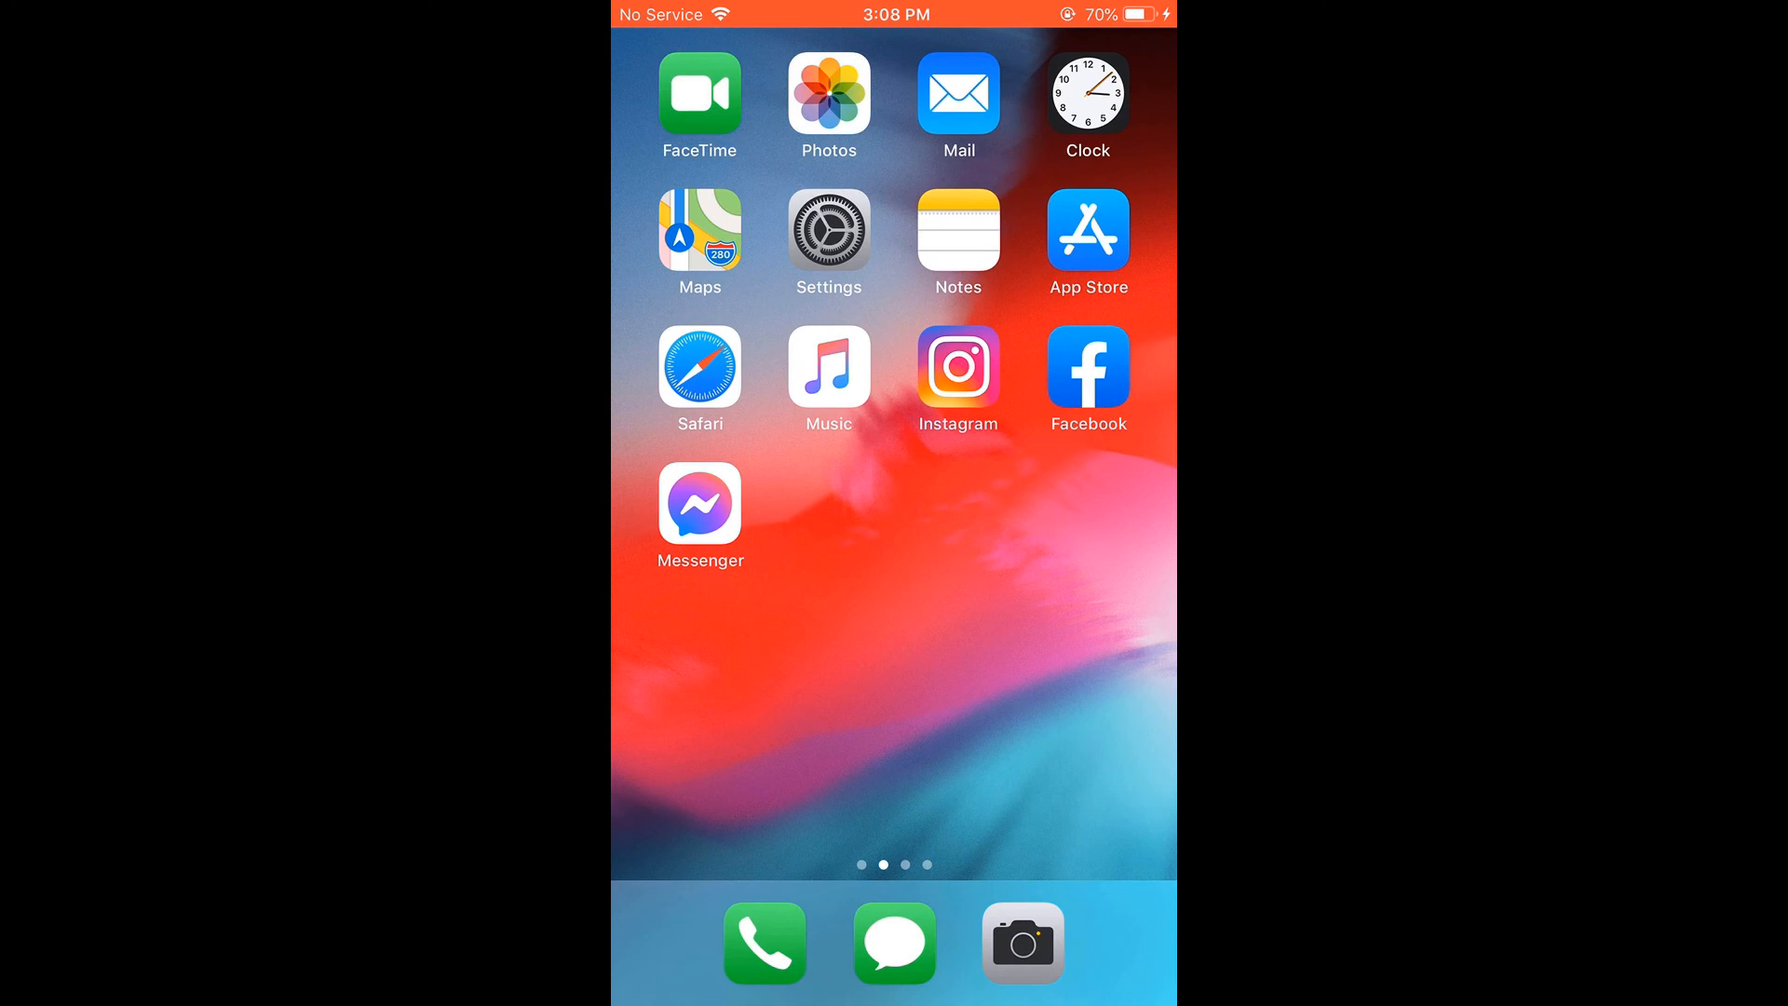
pyautogui.click(700, 505)
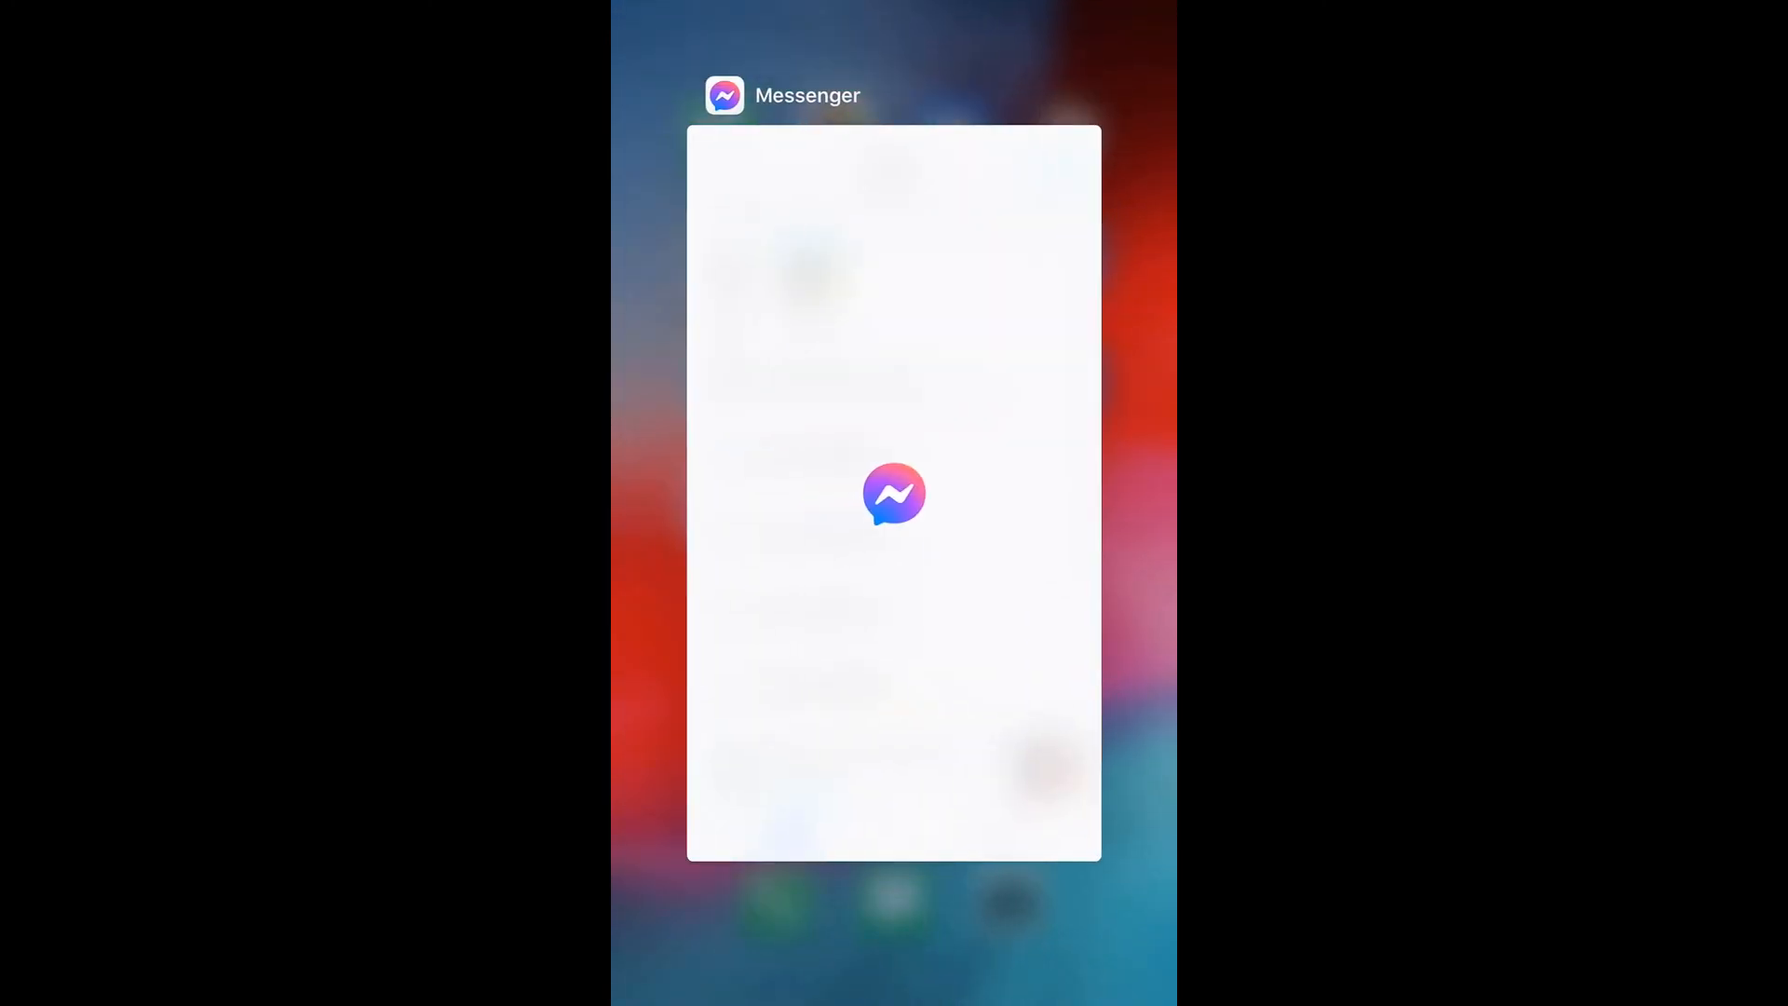